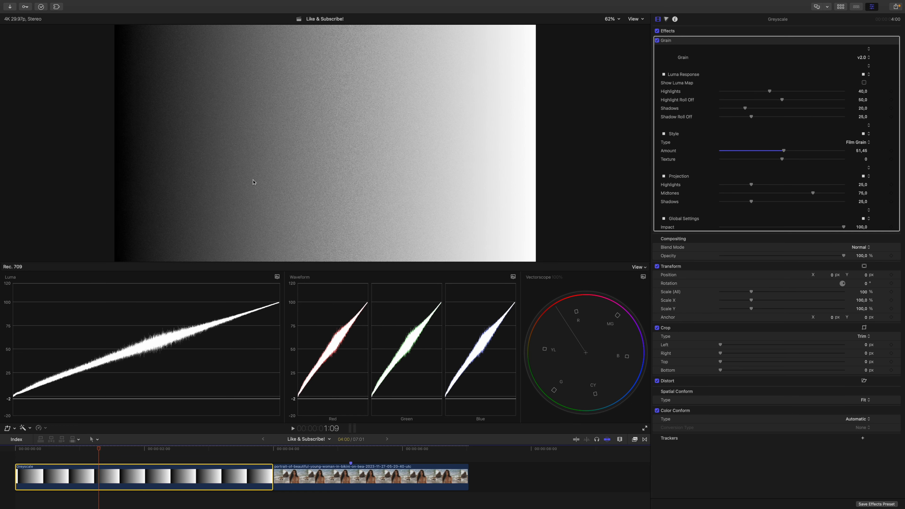
{"action": "mouse_move", "coordinate": [204, 294]}
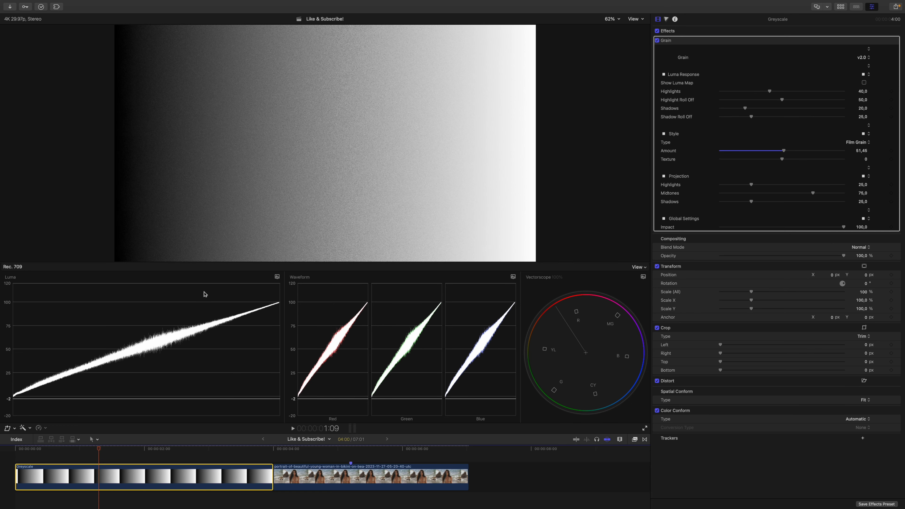
{"action": "mouse_move", "coordinate": [34, 393]}
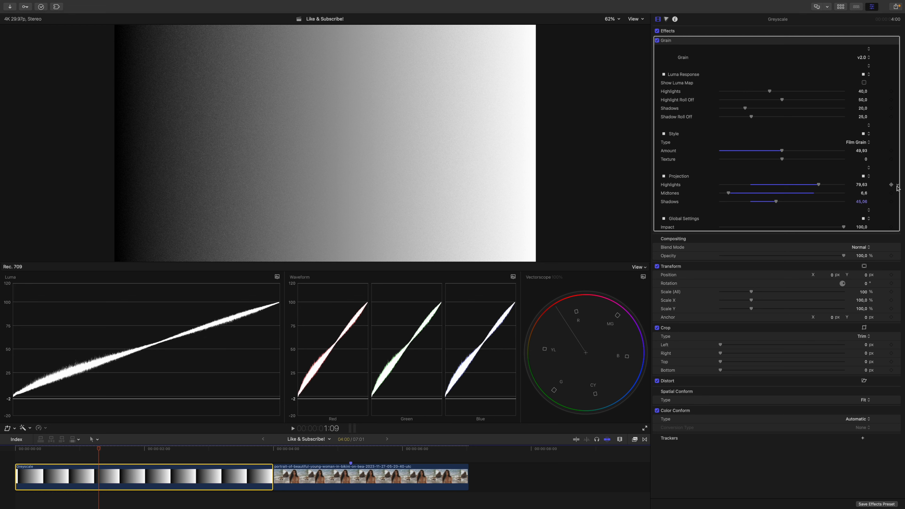
- Bring up the reset menu for the Projection parameter after weighting grain to highlights and shadows
{"action": "left_click", "coordinate": [897, 184]}
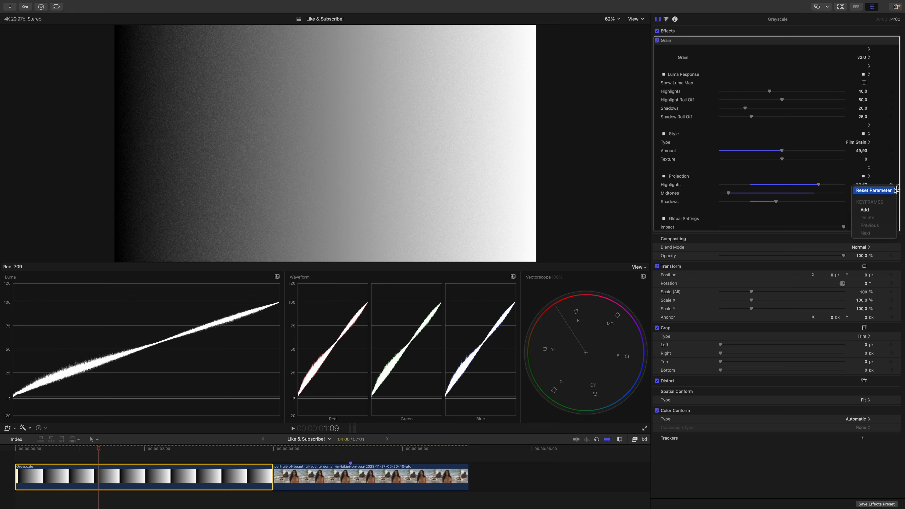
- Reset Projection to defaults and turn on Show Luma Map over the grey ramp
{"action": "left_click", "coordinate": [873, 190]}
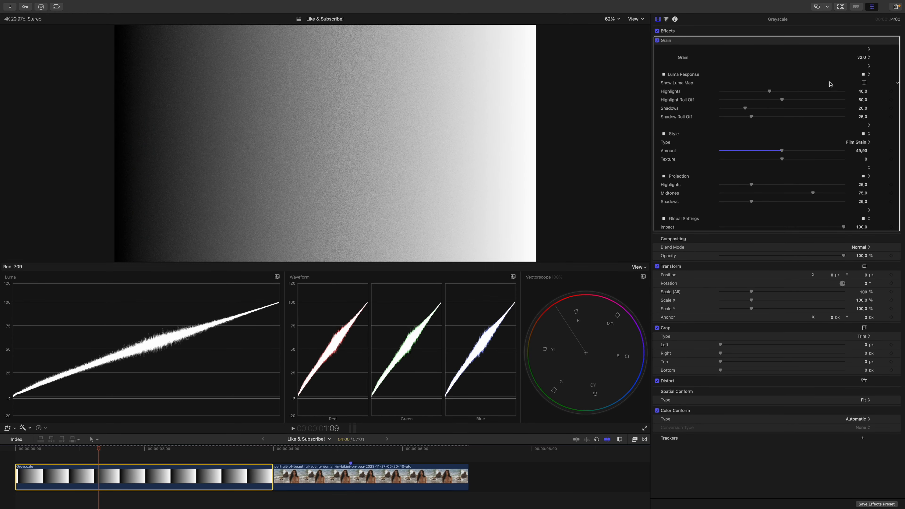
{"action": "left_click", "coordinate": [864, 82]}
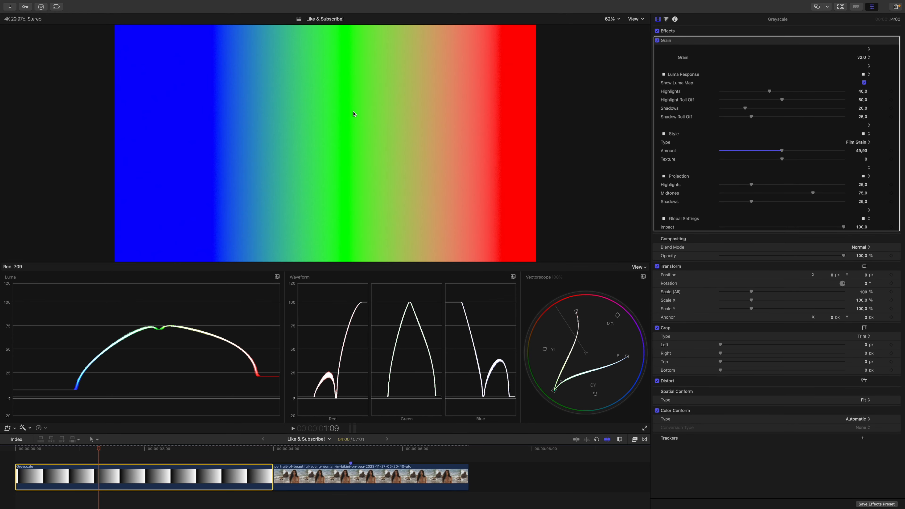
{"action": "mouse_move", "coordinate": [333, 213]}
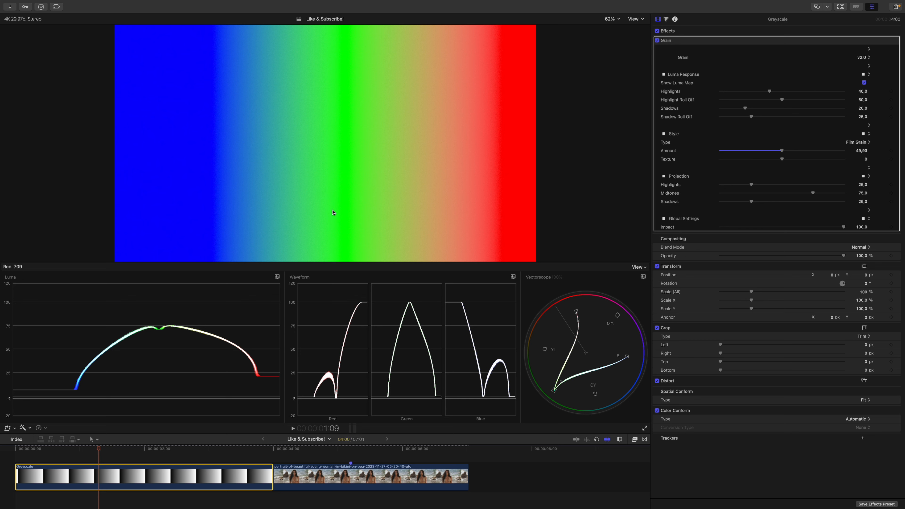
{"action": "mouse_move", "coordinate": [144, 9]}
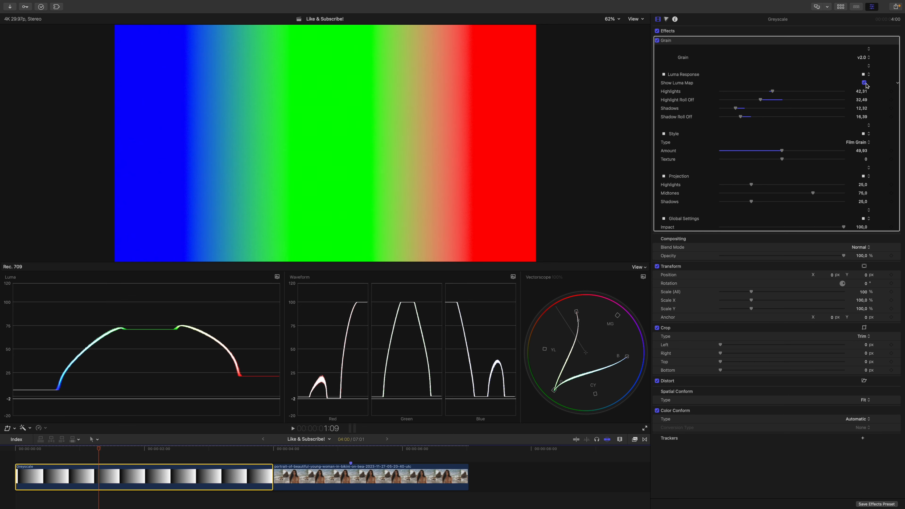
- Toggle Show Luma Map off, on and off again while raising Luma Response shadows across the ramp
{"action": "left_click", "coordinate": [864, 83]}
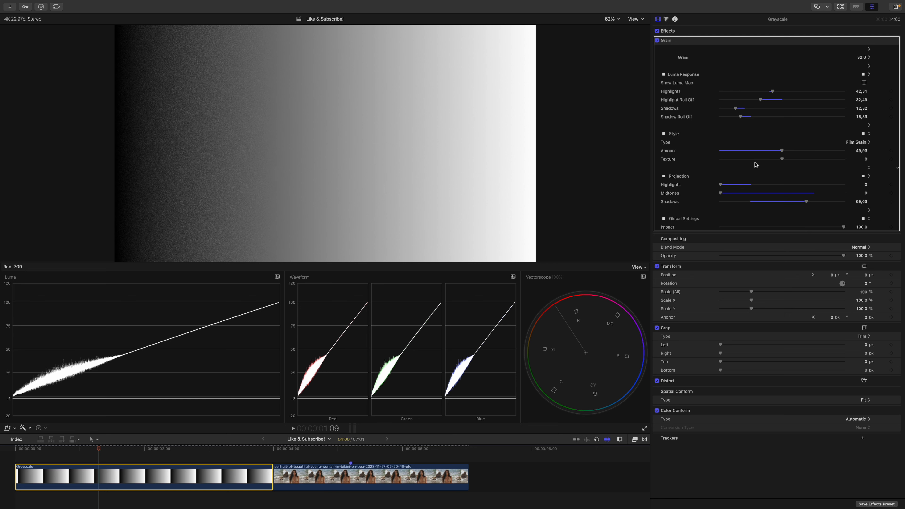
{"action": "mouse_move", "coordinate": [506, 248]}
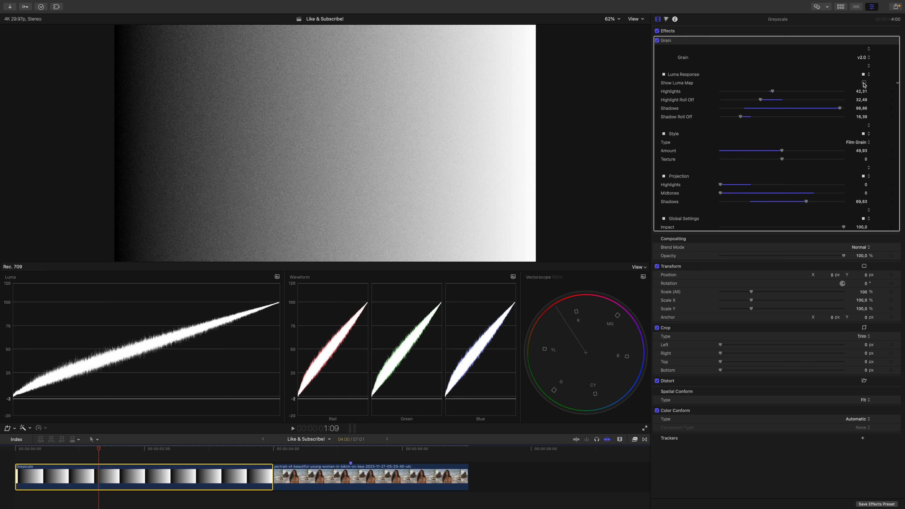
{"action": "left_click", "coordinate": [863, 82]}
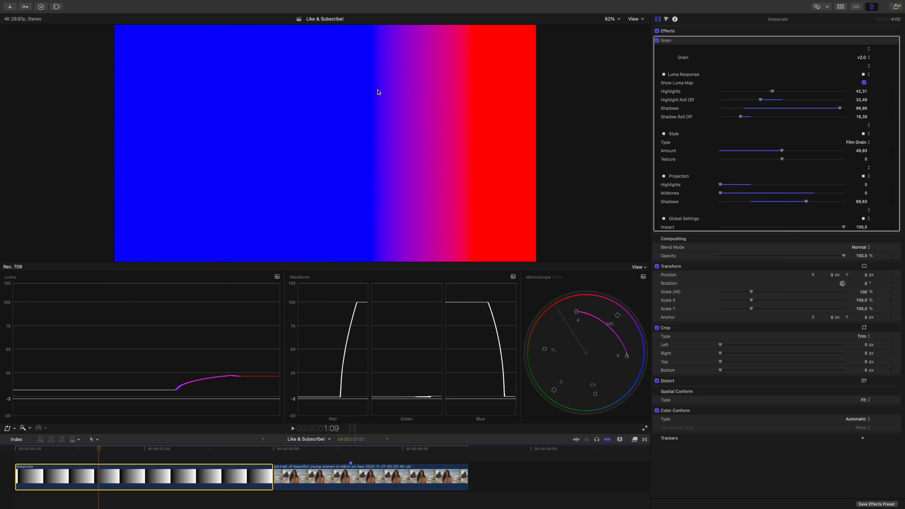
{"action": "mouse_move", "coordinate": [283, 76]}
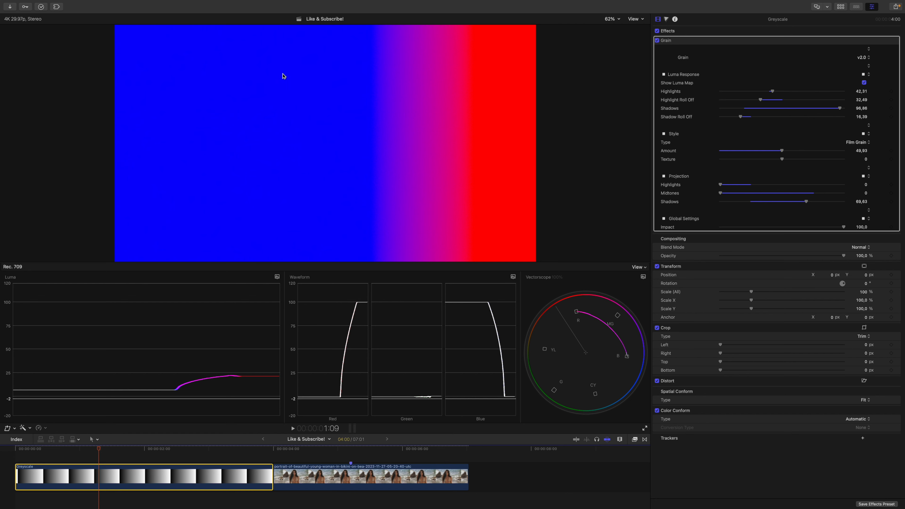
{"action": "left_click", "coordinate": [864, 82]}
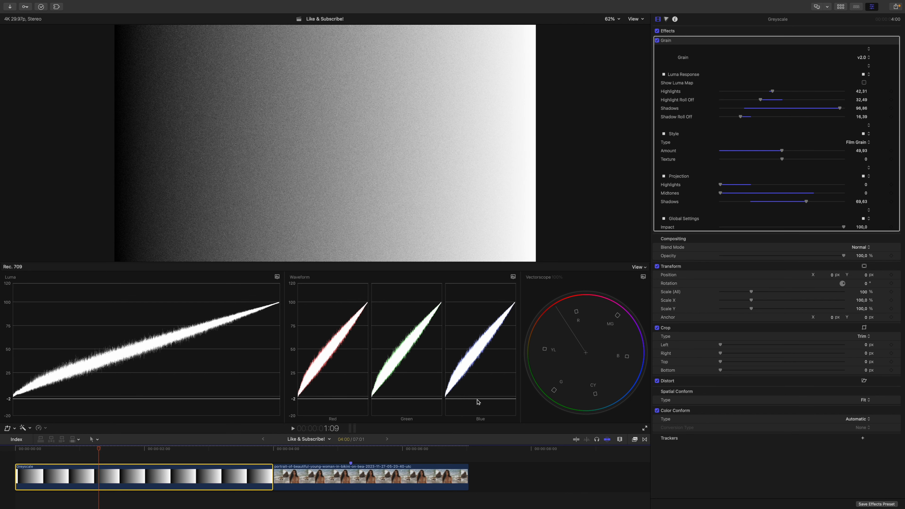
{"action": "mouse_move", "coordinate": [352, 454]}
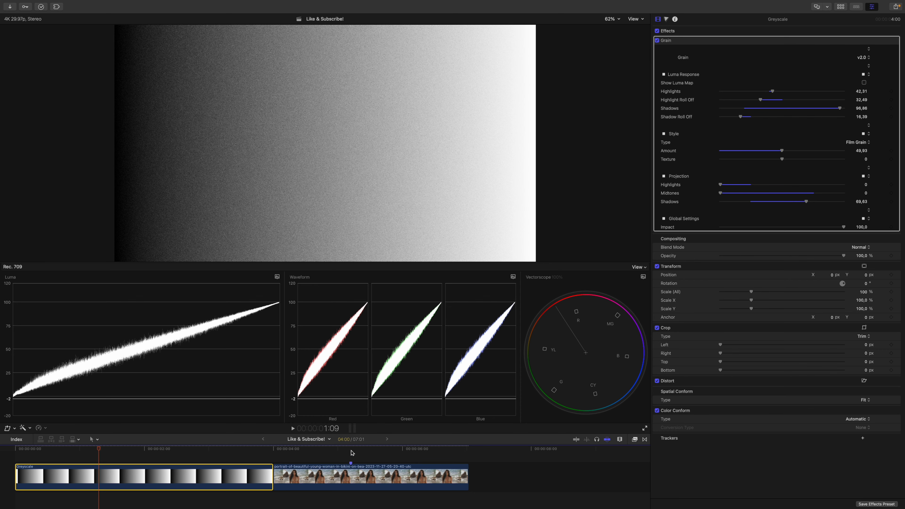
- Select the beach portrait clip and display its luma map for tuning the grain
{"action": "left_click", "coordinate": [370, 476]}
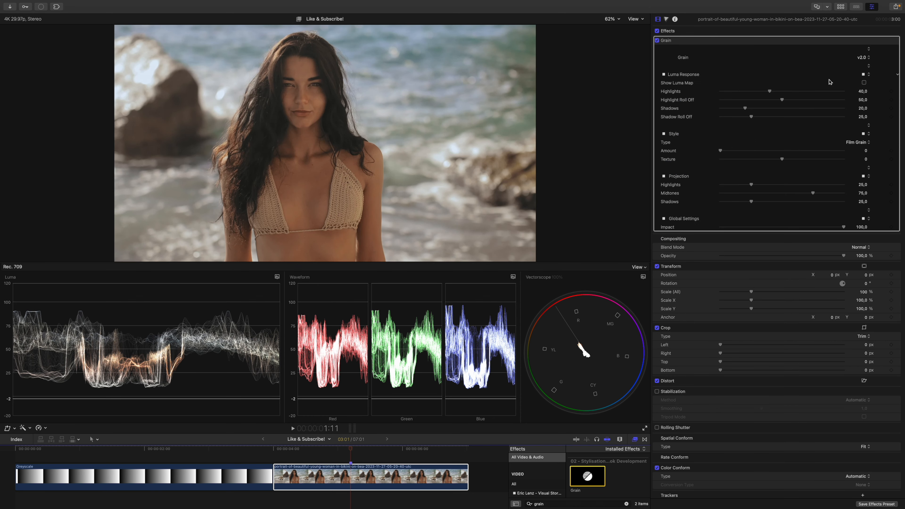
{"action": "left_click", "coordinate": [864, 83]}
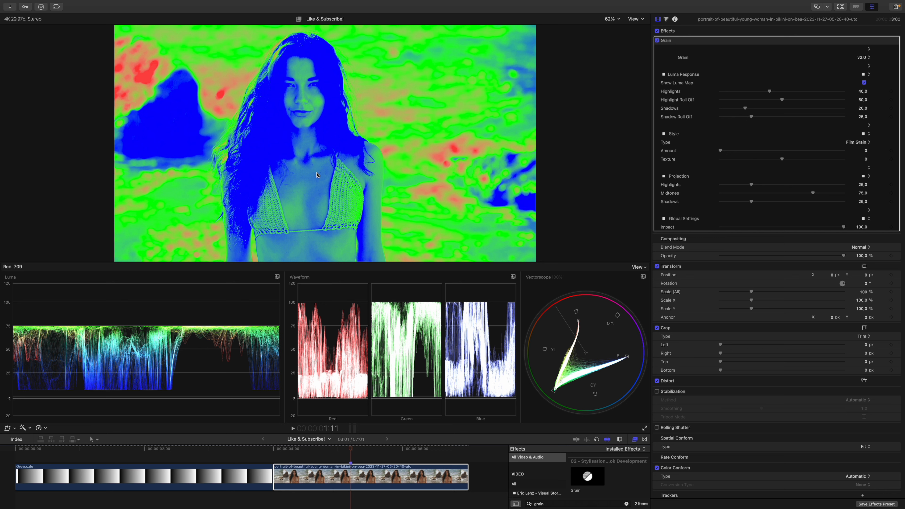
{"action": "mouse_move", "coordinate": [353, 142]}
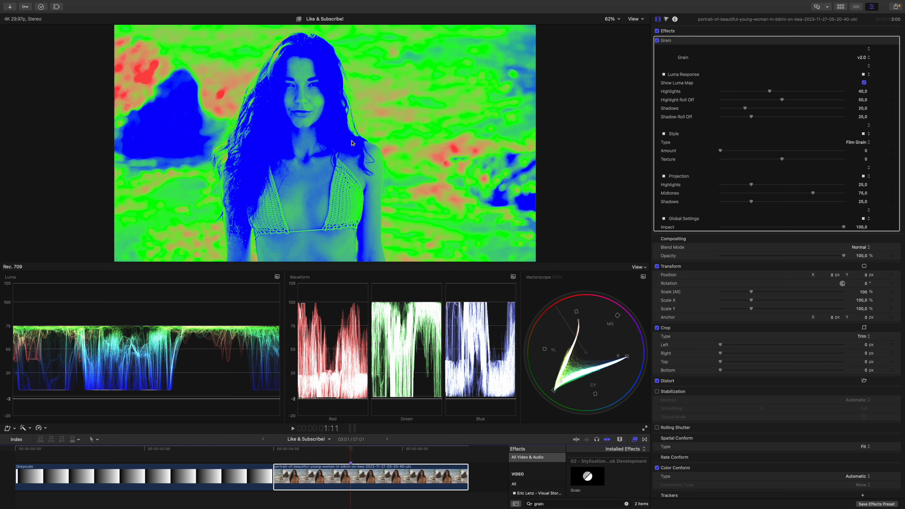
{"action": "mouse_move", "coordinate": [784, 100]}
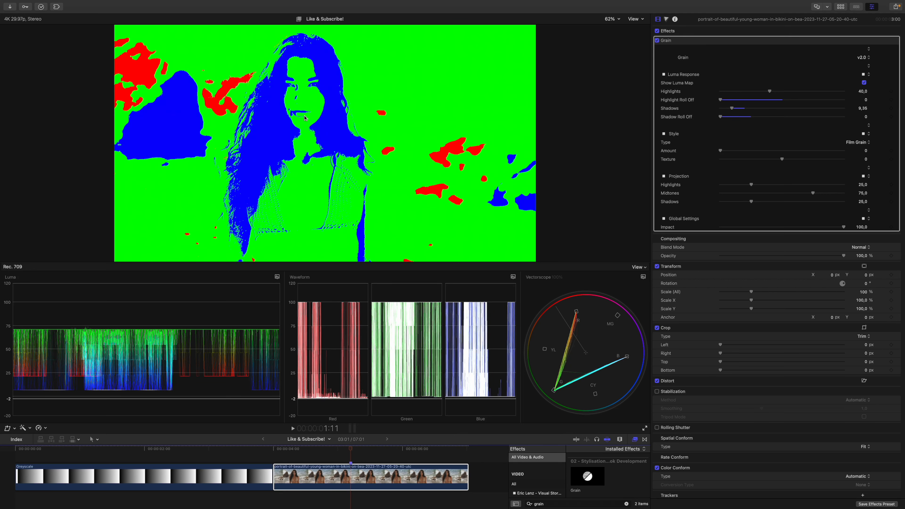
{"action": "mouse_move", "coordinate": [305, 89]}
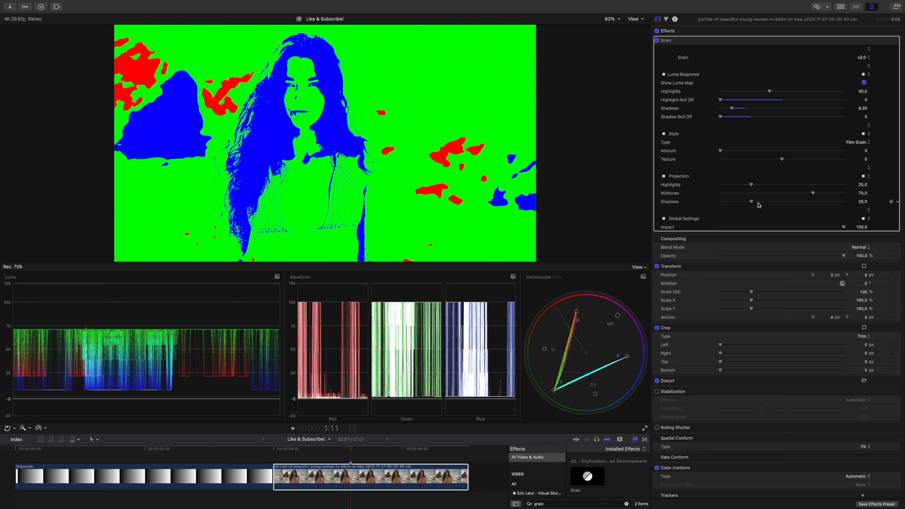
{"action": "mouse_move", "coordinate": [642, 140]}
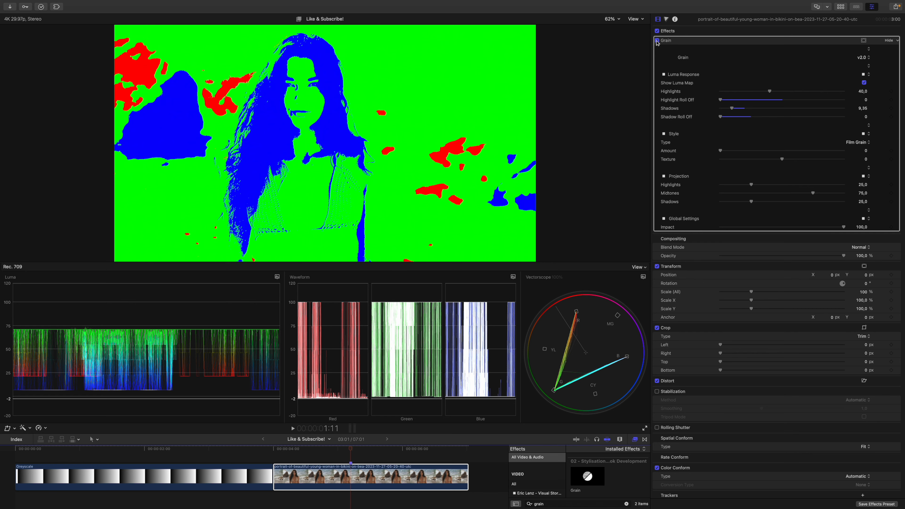
- Disable the Grain effect on the portrait to compare against the clean image
{"action": "left_click", "coordinate": [657, 40]}
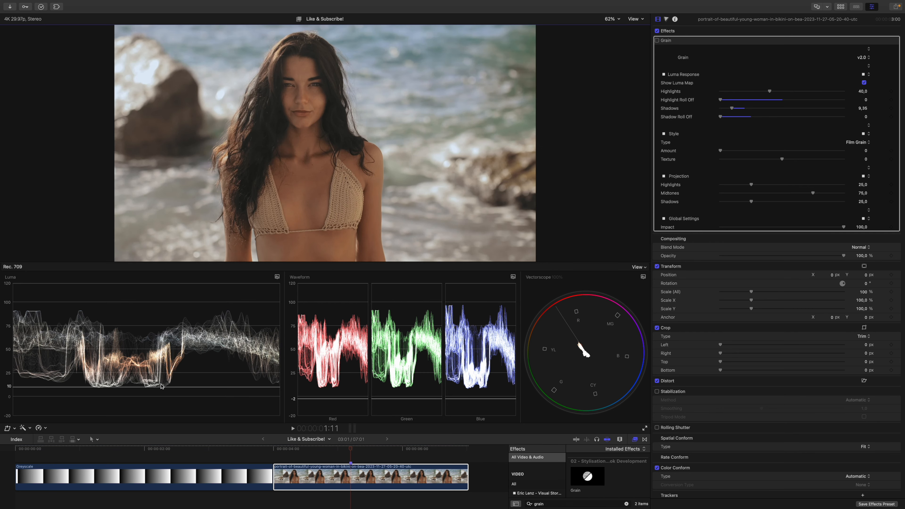
{"action": "mouse_move", "coordinate": [175, 352]}
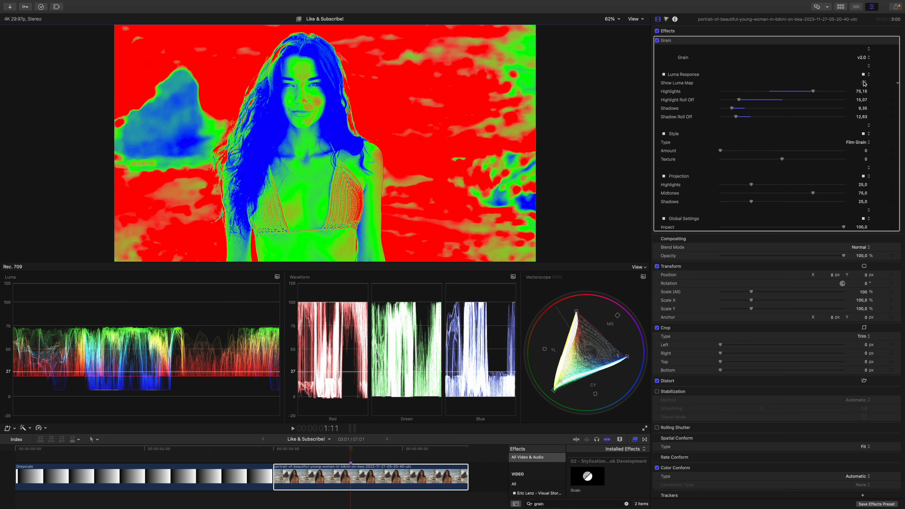
- Hide the luma map so the portrait shows the grain at amount 28.33
{"action": "left_click", "coordinate": [864, 83]}
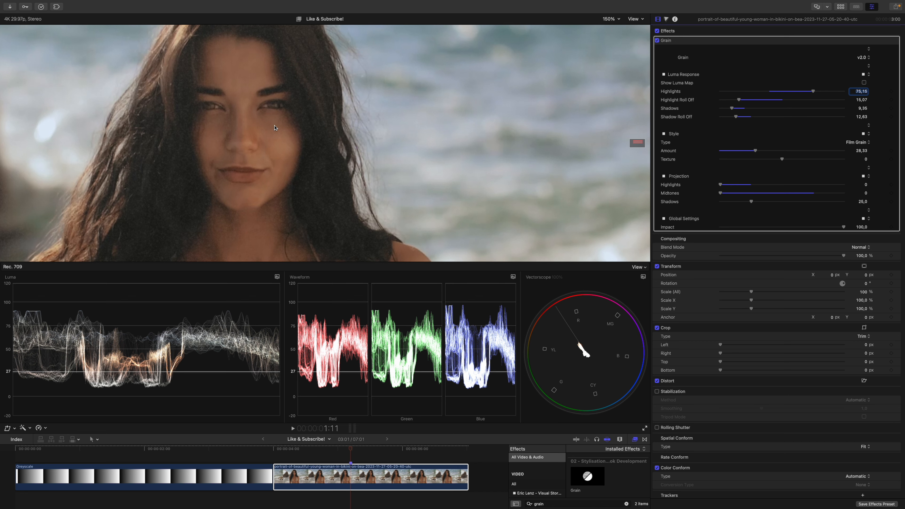
{"action": "mouse_move", "coordinate": [777, 209]}
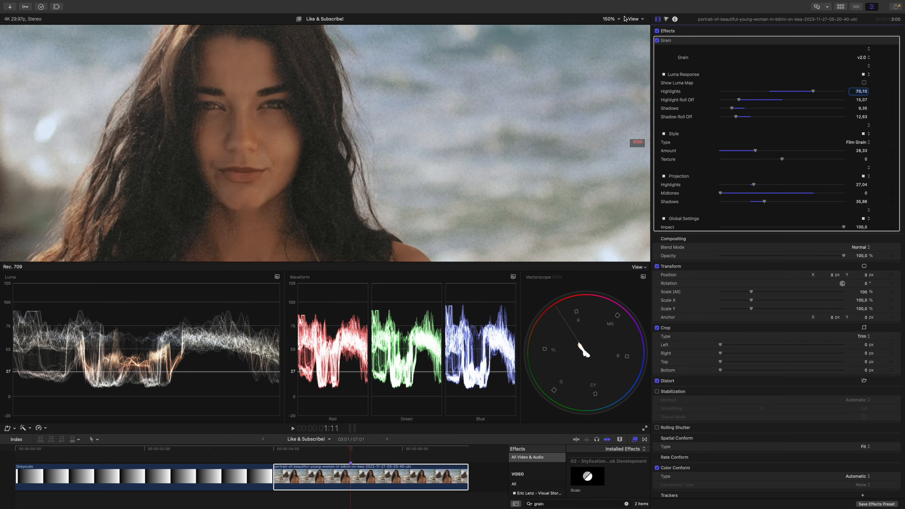
{"action": "left_click", "coordinate": [610, 19]}
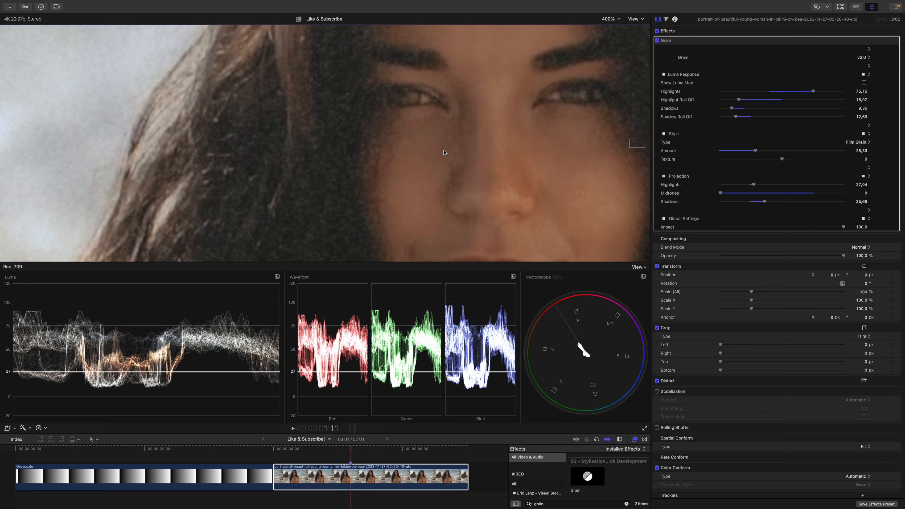
{"action": "mouse_move", "coordinate": [506, 203]}
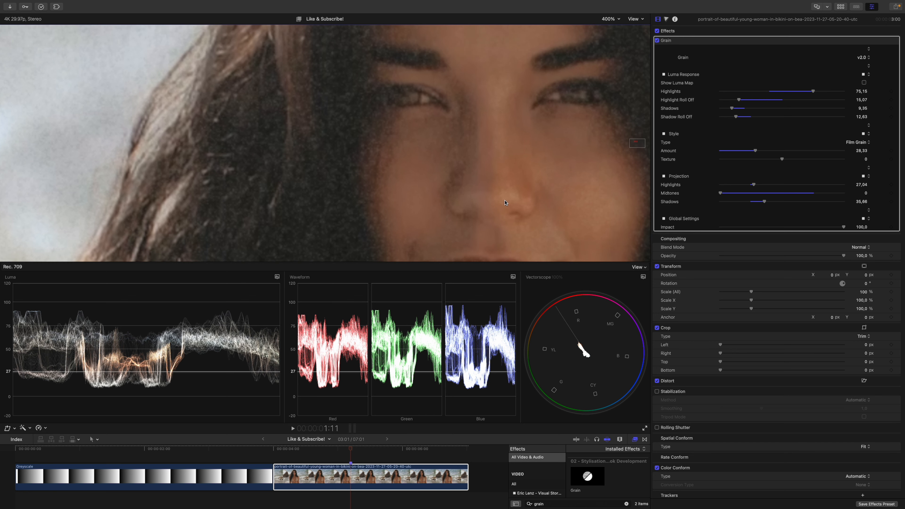
{"action": "mouse_move", "coordinate": [499, 204]}
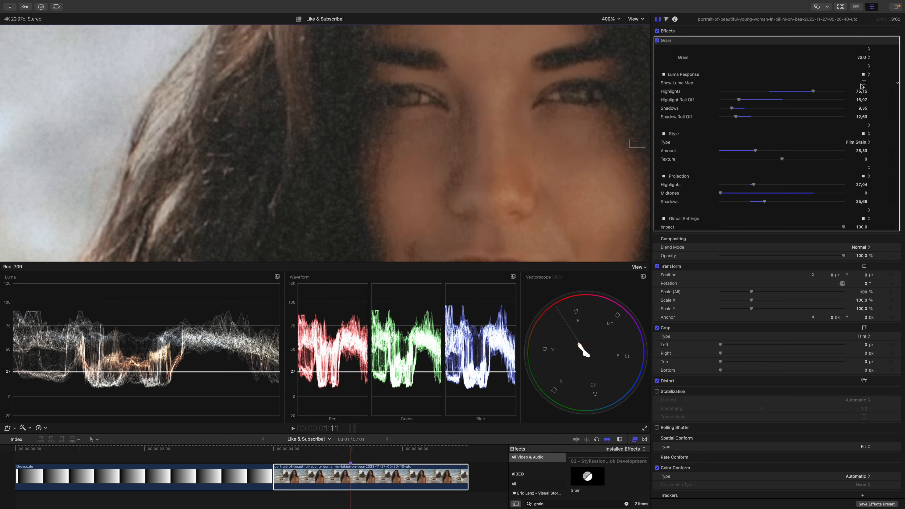
{"action": "left_click", "coordinate": [864, 83]}
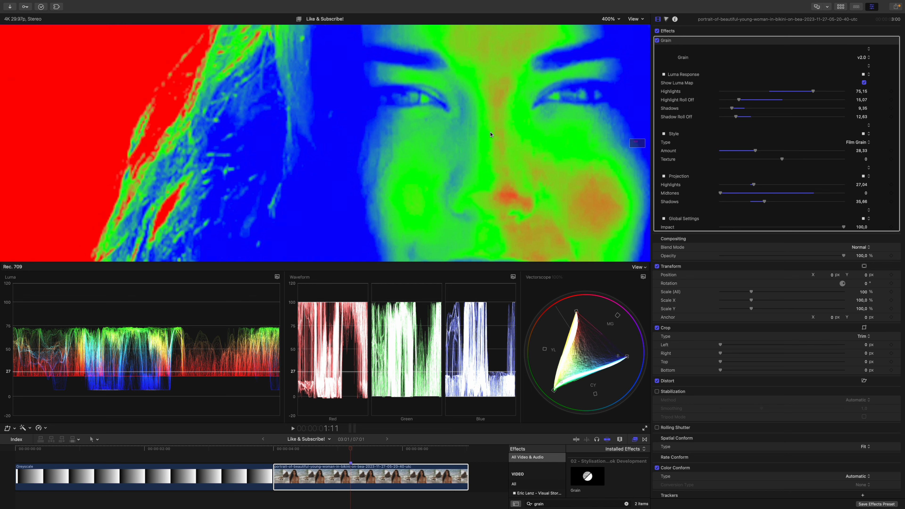
{"action": "mouse_move", "coordinate": [466, 181]}
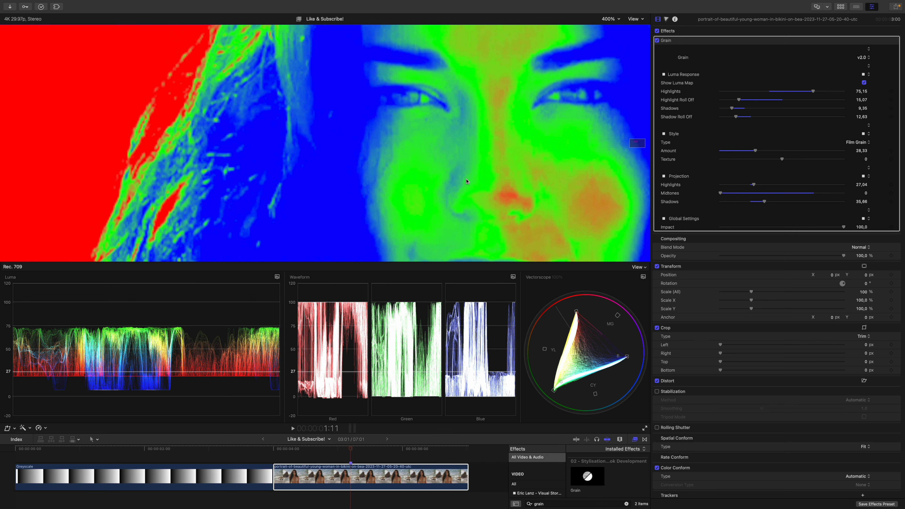
{"action": "left_click", "coordinate": [610, 19]}
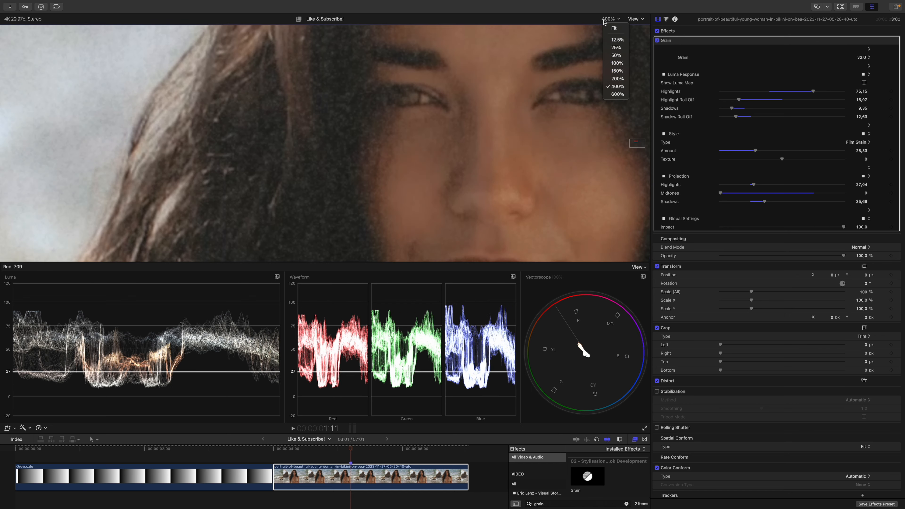
- Zoom the viewer back to 150% so the whole face is visible with midtone grain near 12.77
{"action": "left_click", "coordinate": [615, 71]}
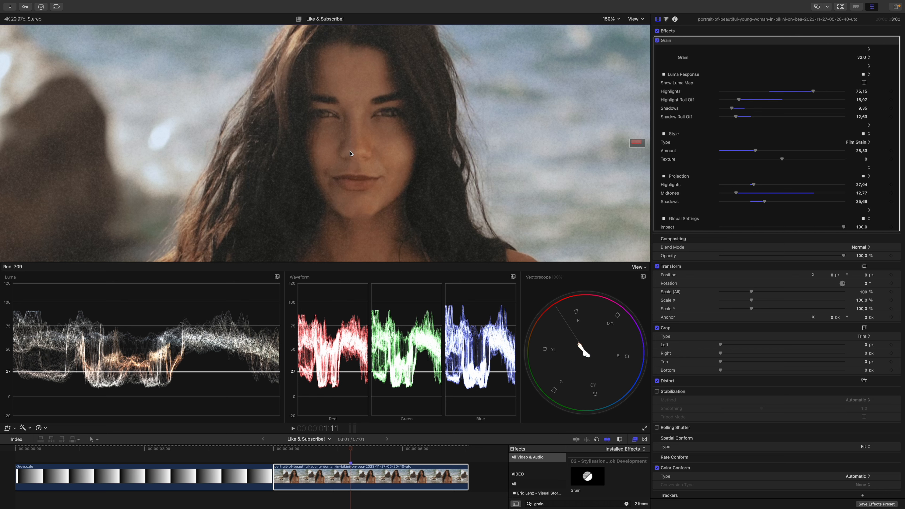
{"action": "mouse_move", "coordinate": [309, 221]}
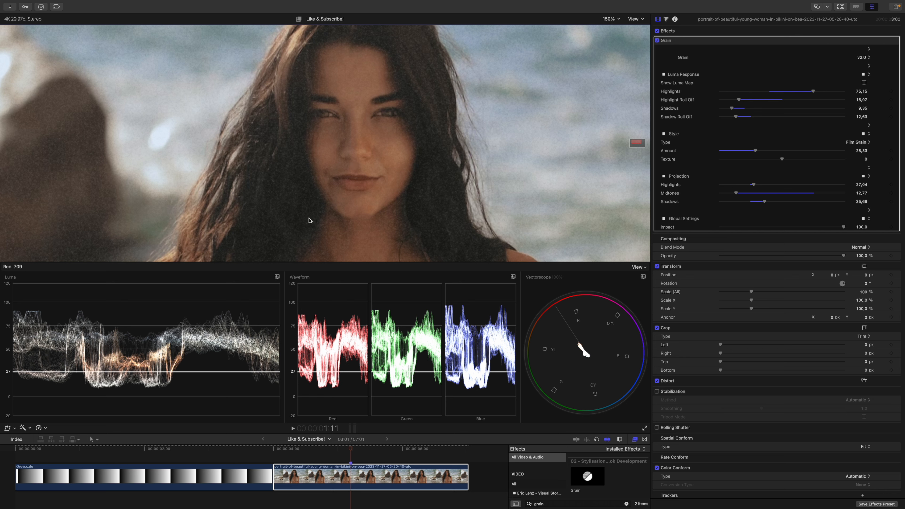